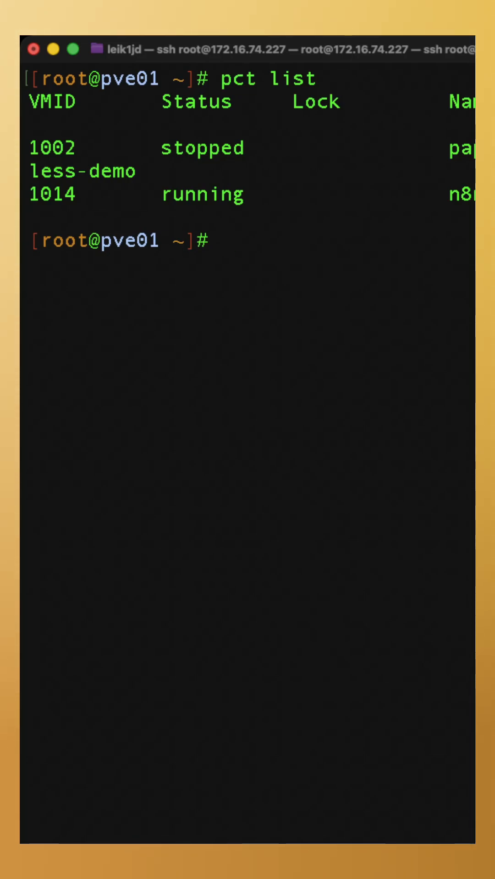
- Run 'pct clone 1002 400' to clone container 1002 into new container 400
type("pct cl")
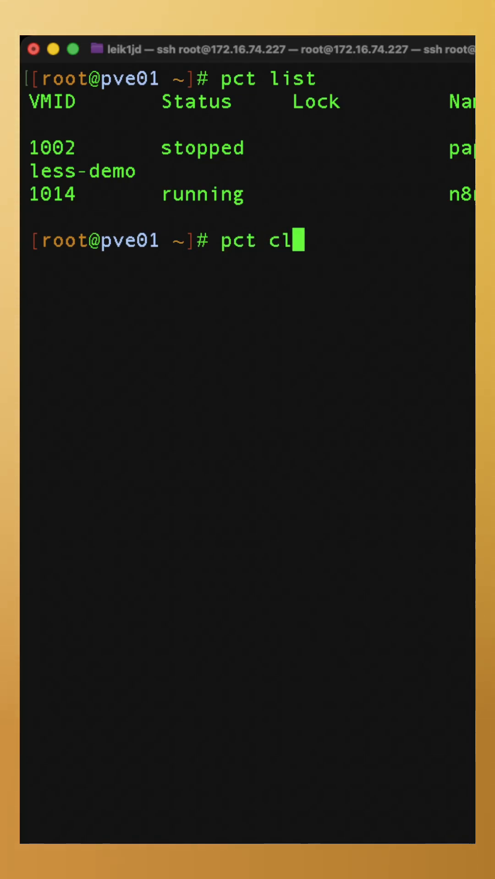
type("one 1002")
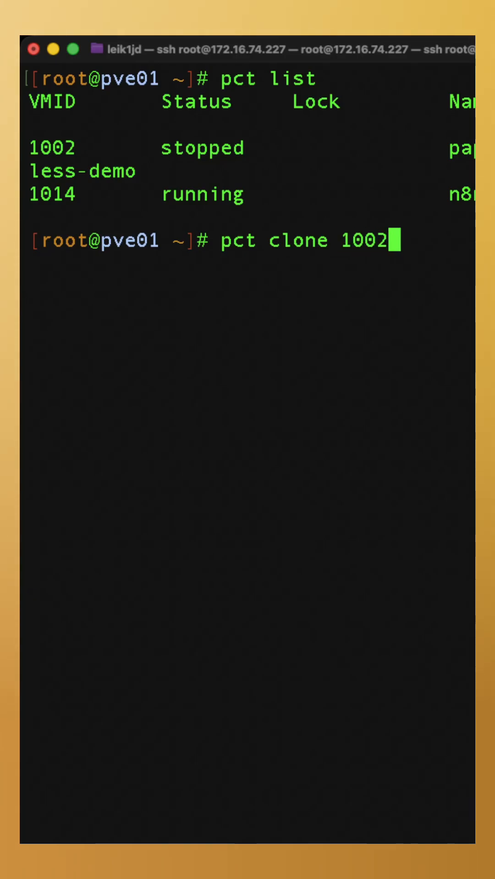
type("400")
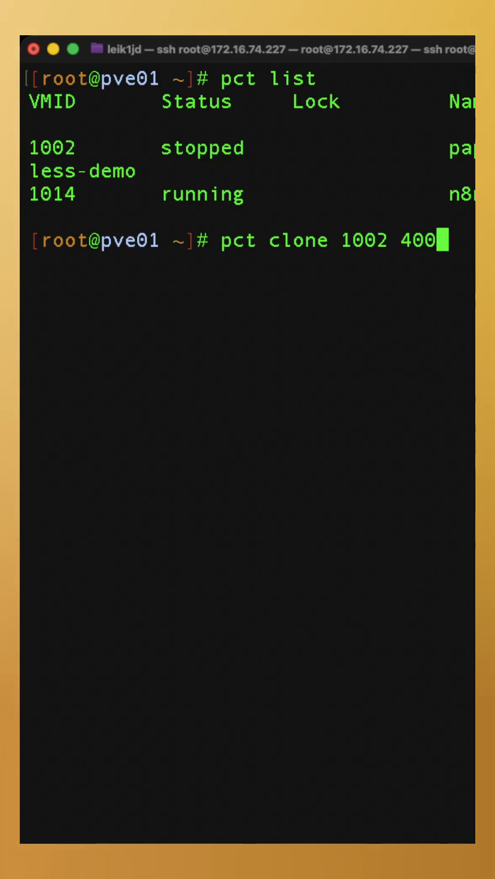
key("Return")
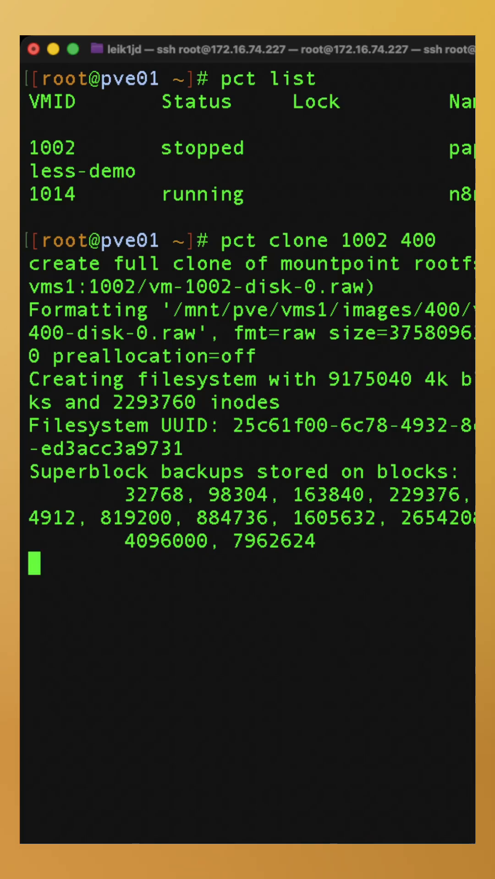
- Scroll through the clone output while the disk and filesystem for container 400 are created
scroll("down", 3)
type("pct list")
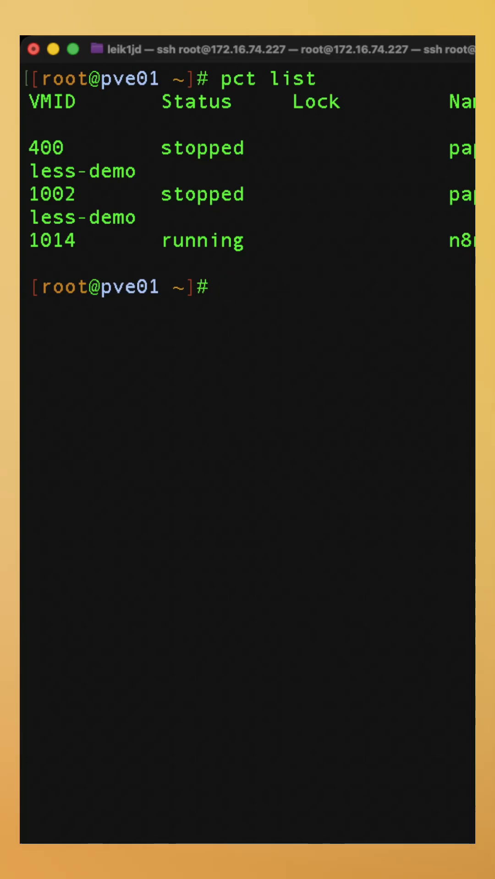
- Type the 'pct start 400' command to start container 400
type("pct start 400")
type("pct ent")
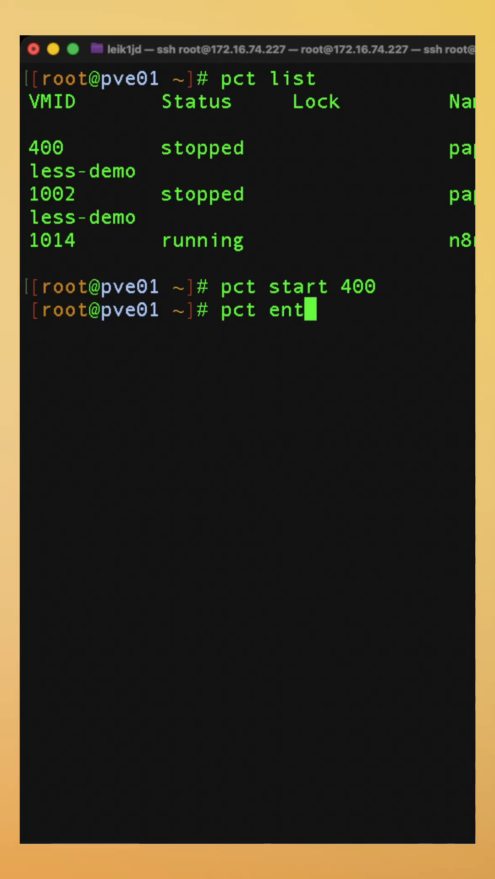
- Enter container 400 with 'pct enter 400' and check its uptime
type("er 400")
key("Return")
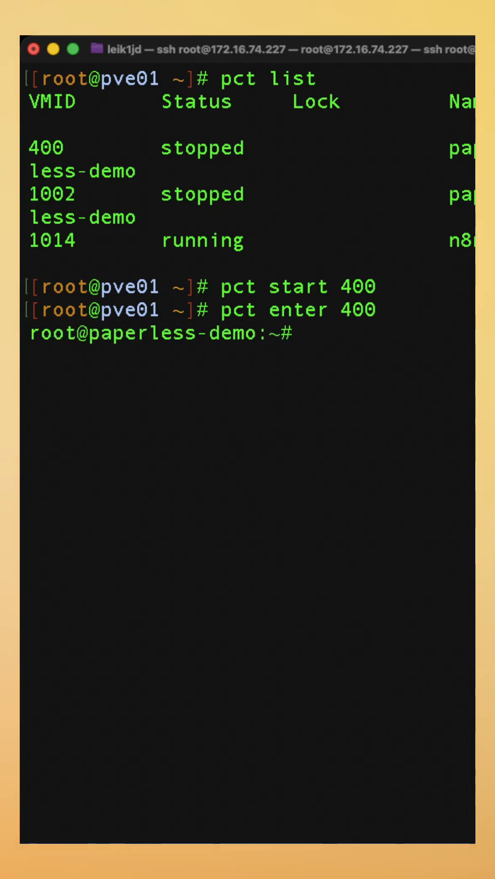
type("uptime")
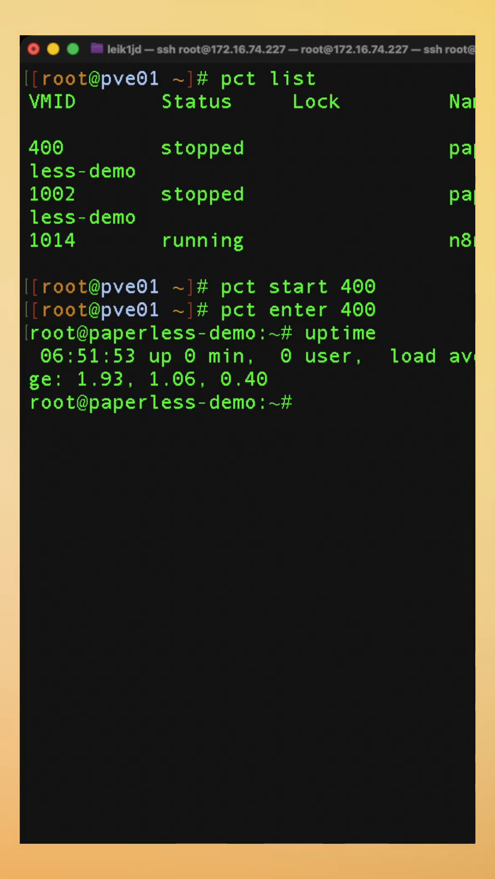